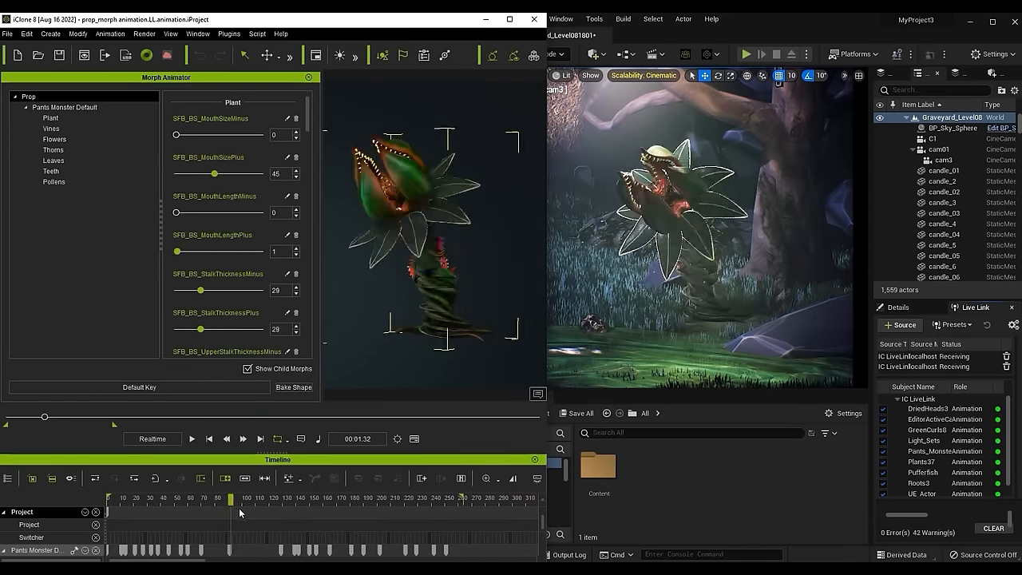
Drag a plant monster morph slider so the change streams live into the Unreal scene.
{"action": "left_click_drag", "start_coordinate": [227, 497], "coordinate": [444, 497]}
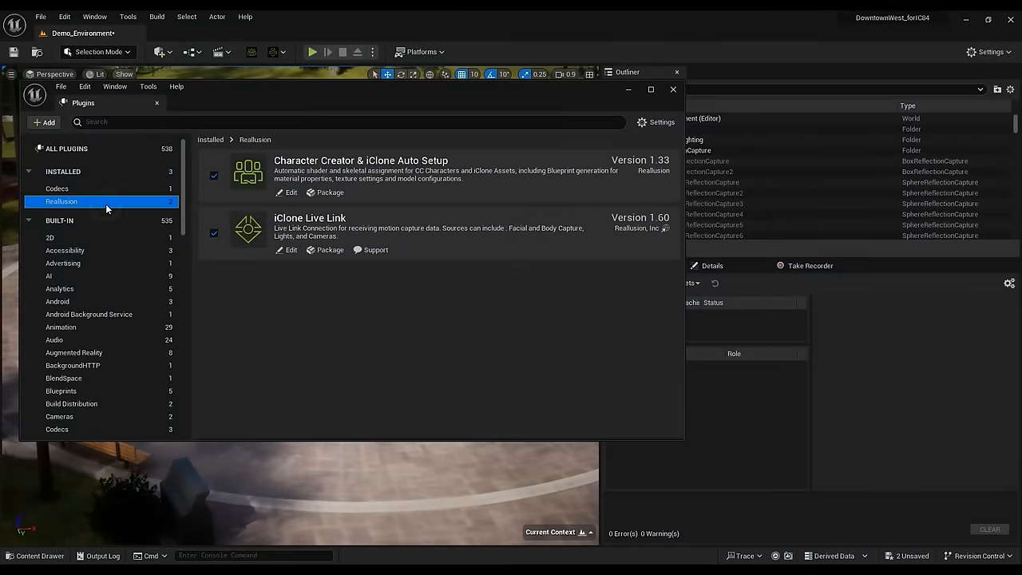
{"action": "mouse_move", "coordinate": [402, 228]}
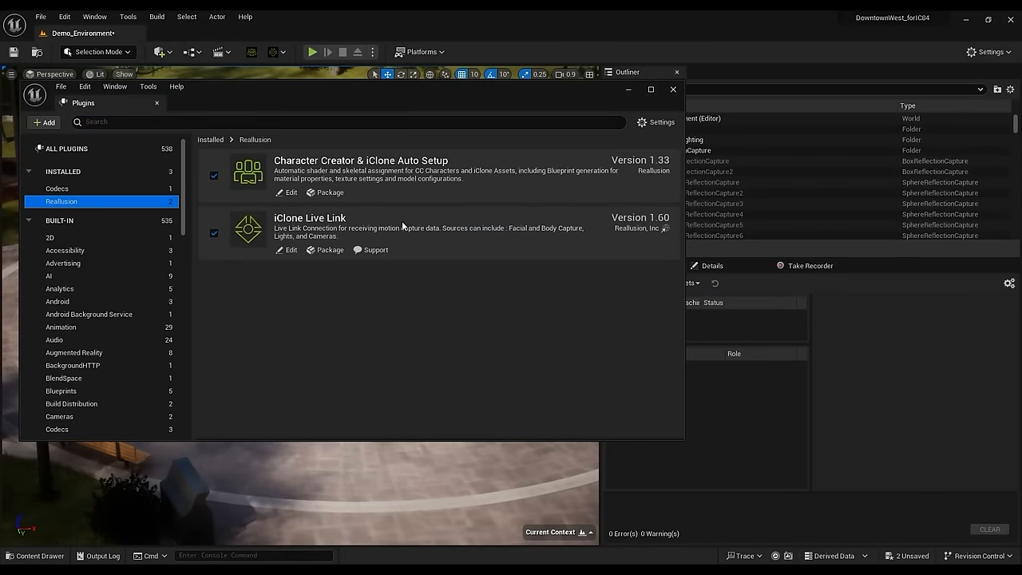
{"action": "mouse_move", "coordinate": [667, 230]}
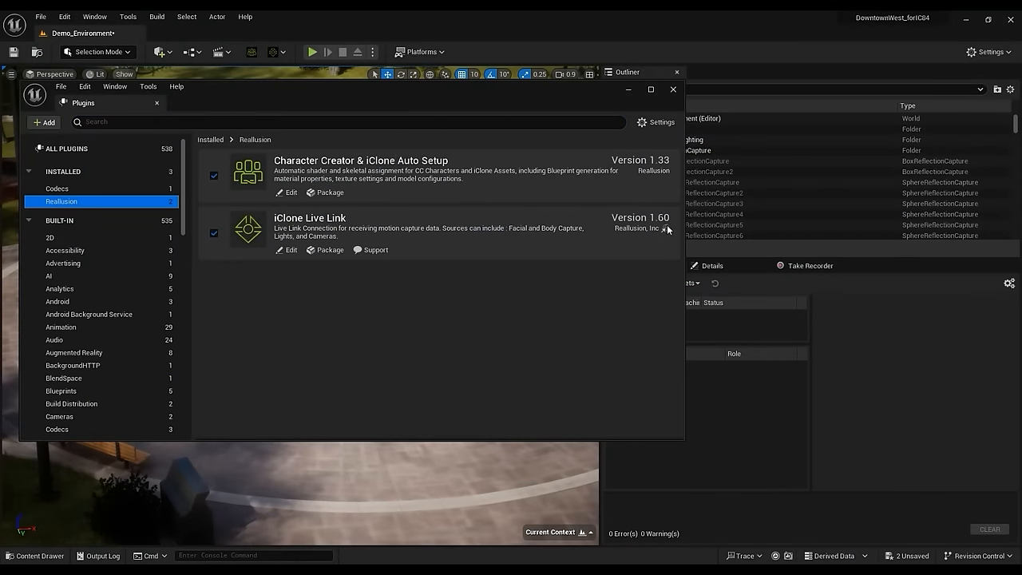
{"action": "mouse_move", "coordinate": [652, 278]}
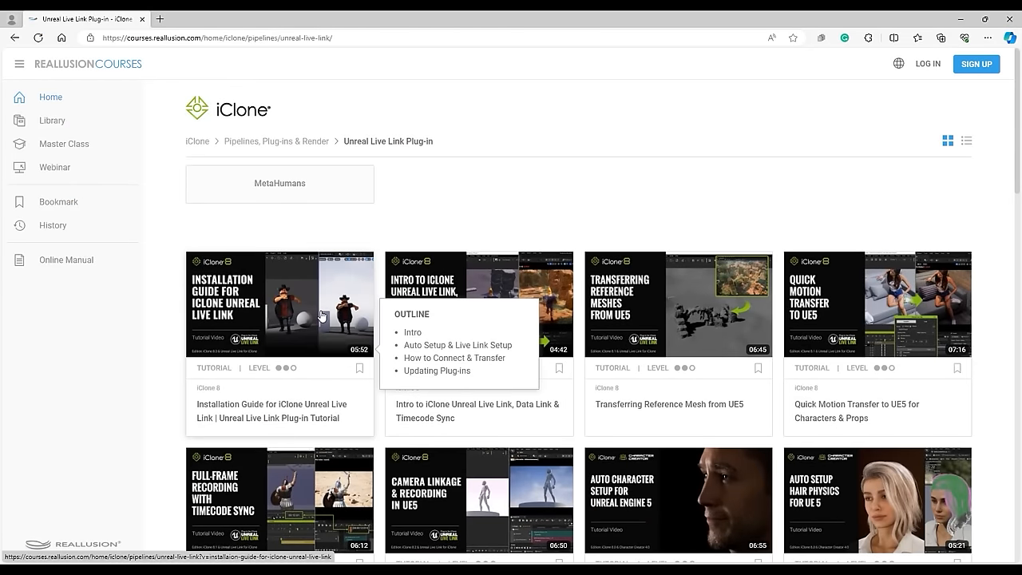
Select the Reallusion category under Installed plugins, showing Auto Setup and iClone Live Link enabled.
{"action": "left_click", "coordinate": [279, 307]}
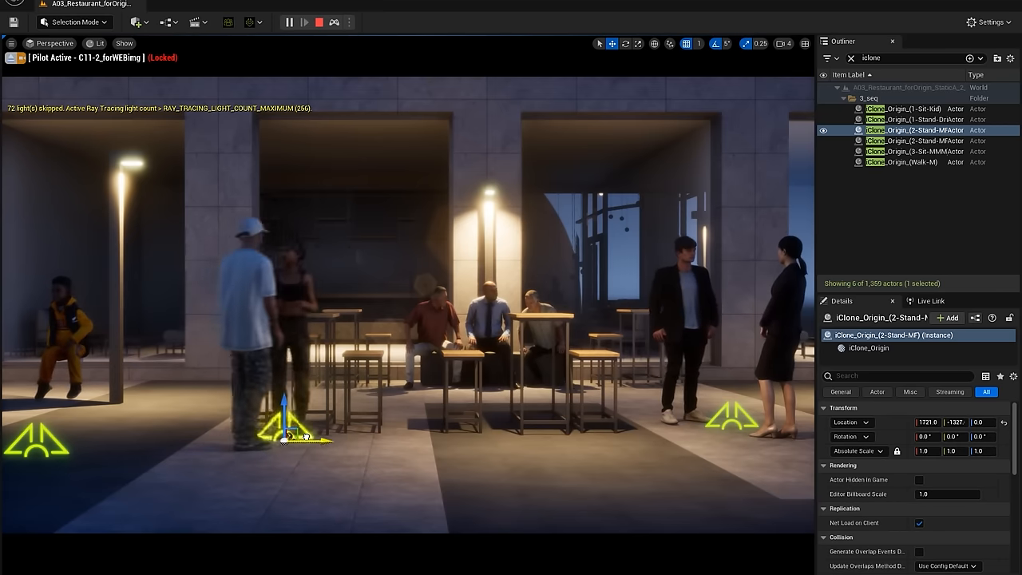
Adjust an iClone_Origin actor's Transform so the iClone characters line up with the restaurant set.
{"action": "left_click_drag", "start_coordinate": [300, 435], "coordinate": [386, 439]}
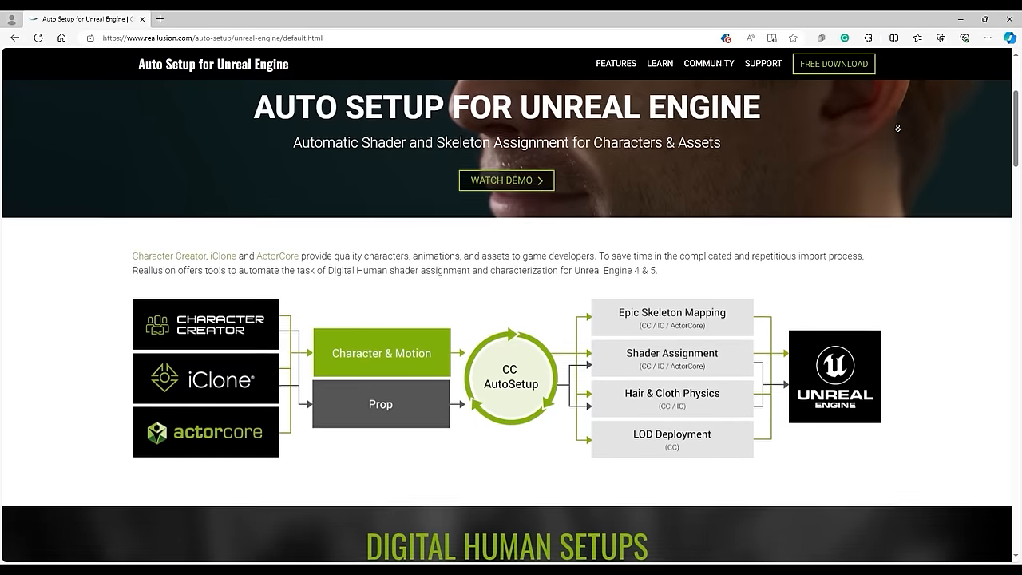
Scroll the Auto Setup for Unreal Engine page through its Overview, shader and Physics sections.
{"action": "scroll", "scroll_direction": "down", "scroll_amount": 3}
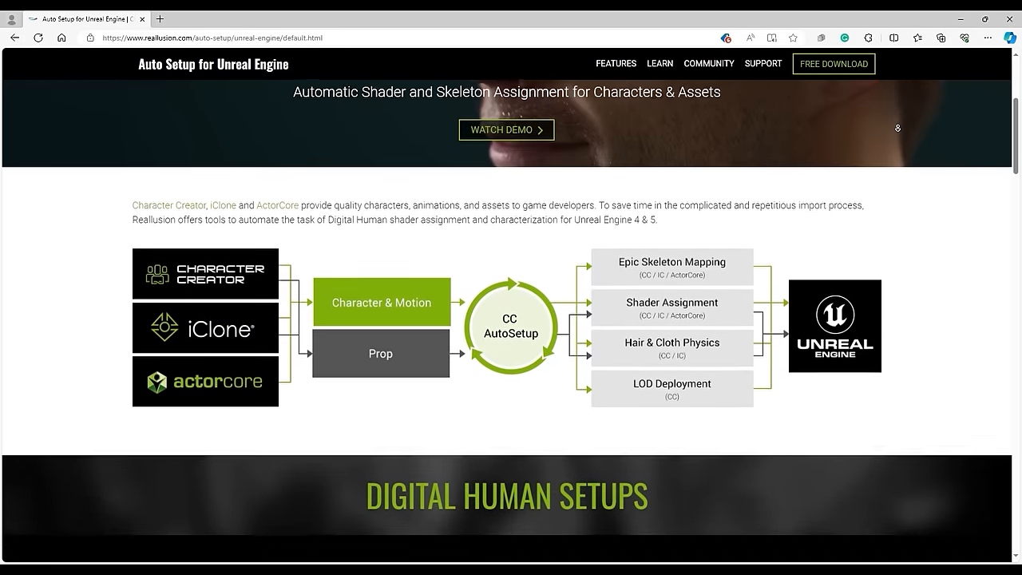
{"action": "scroll", "scroll_direction": "down", "scroll_amount": 3}
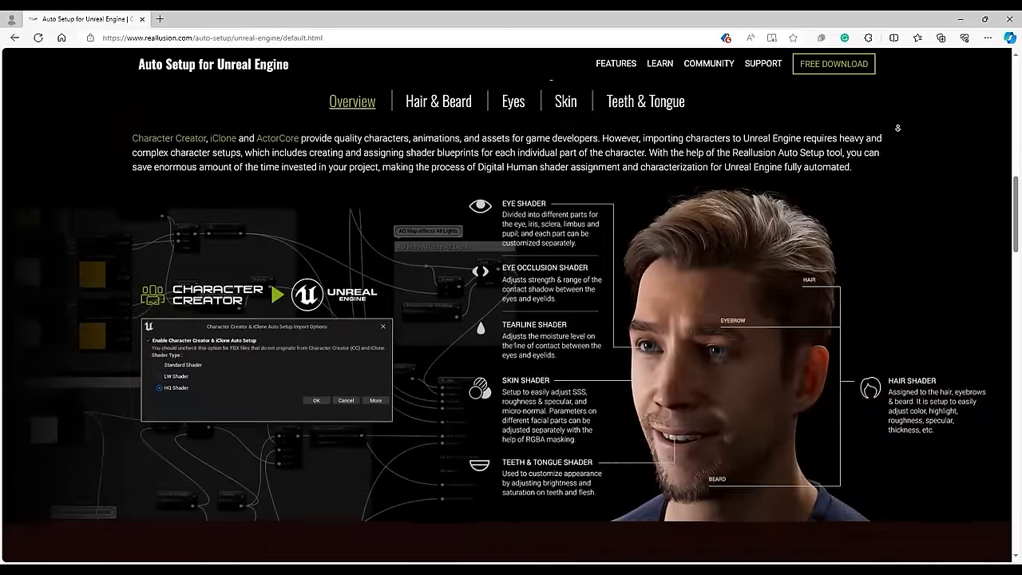
{"action": "scroll", "scroll_direction": "down", "scroll_amount": 3}
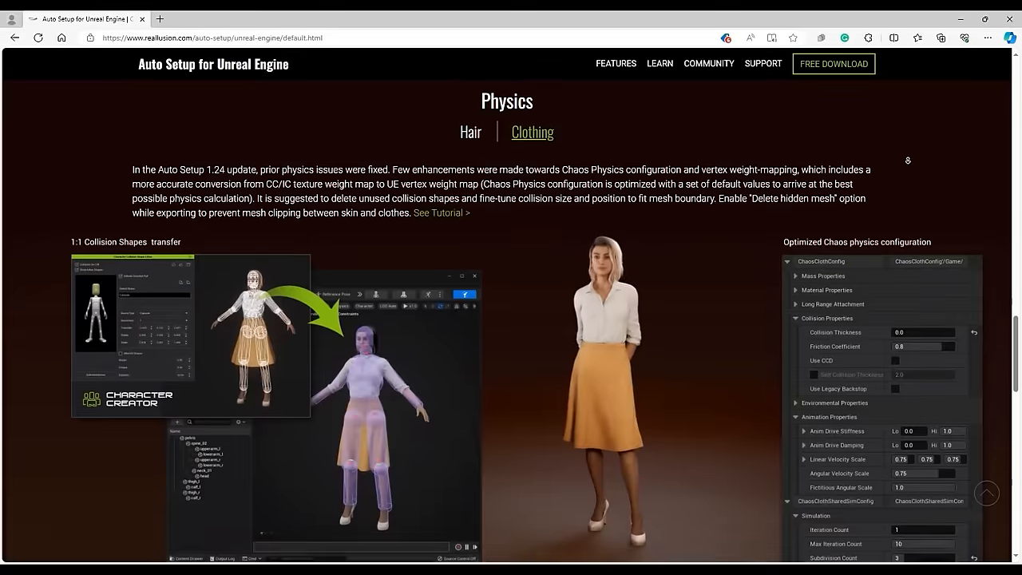
{"action": "scroll", "scroll_direction": "down", "scroll_amount": 3}
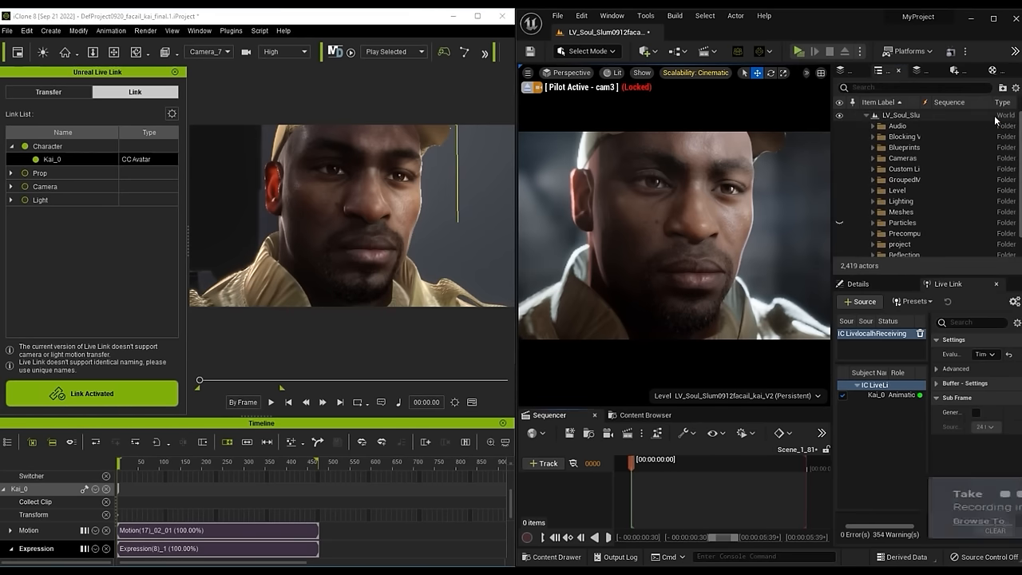
Play Kai's animation over the active link so Unreal's Take Recorder captures Take 81 of Scene_1.
{"action": "left_click", "coordinate": [271, 402]}
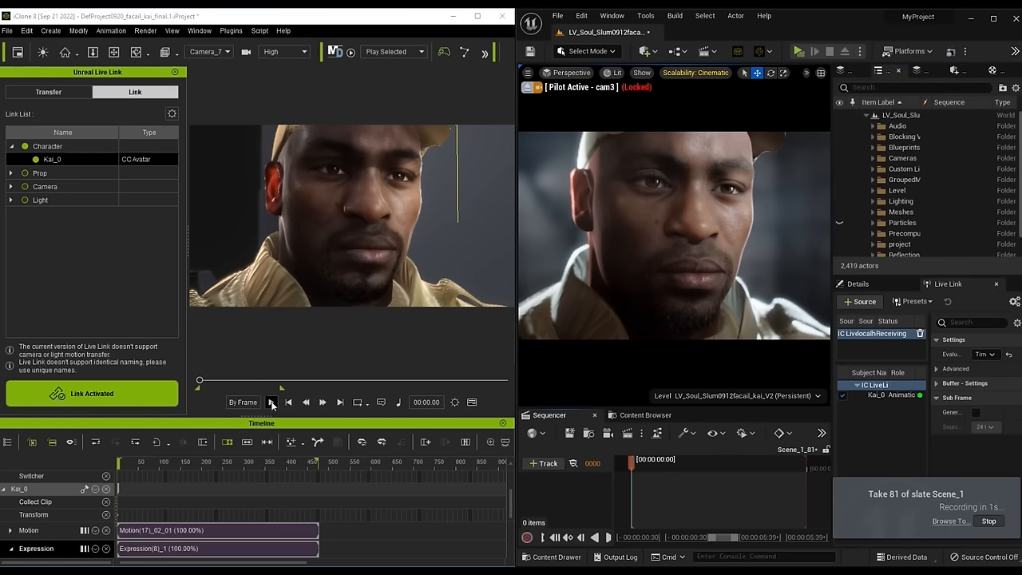
{"action": "left_click", "coordinate": [271, 402]}
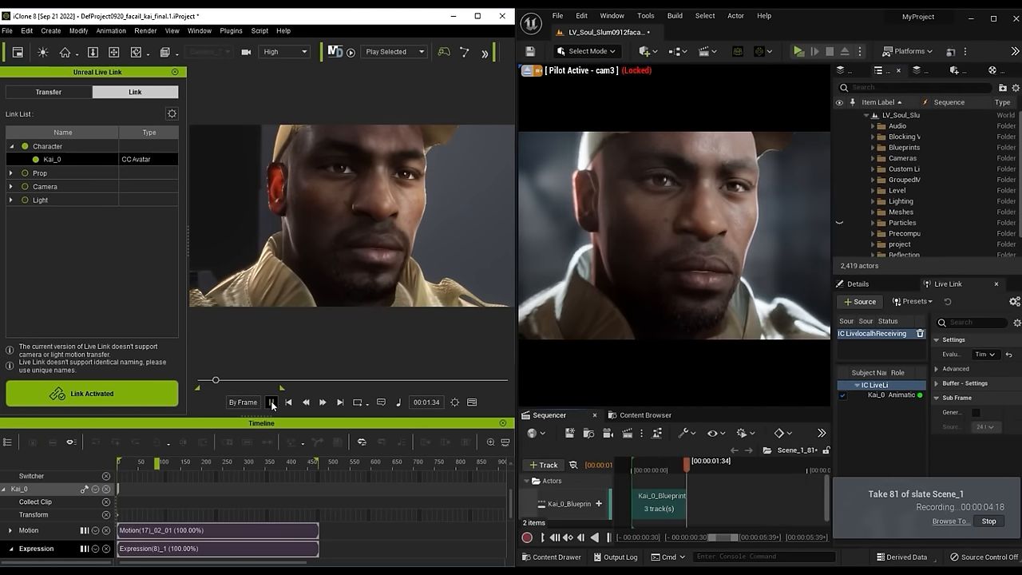
{"action": "left_click", "coordinate": [272, 402]}
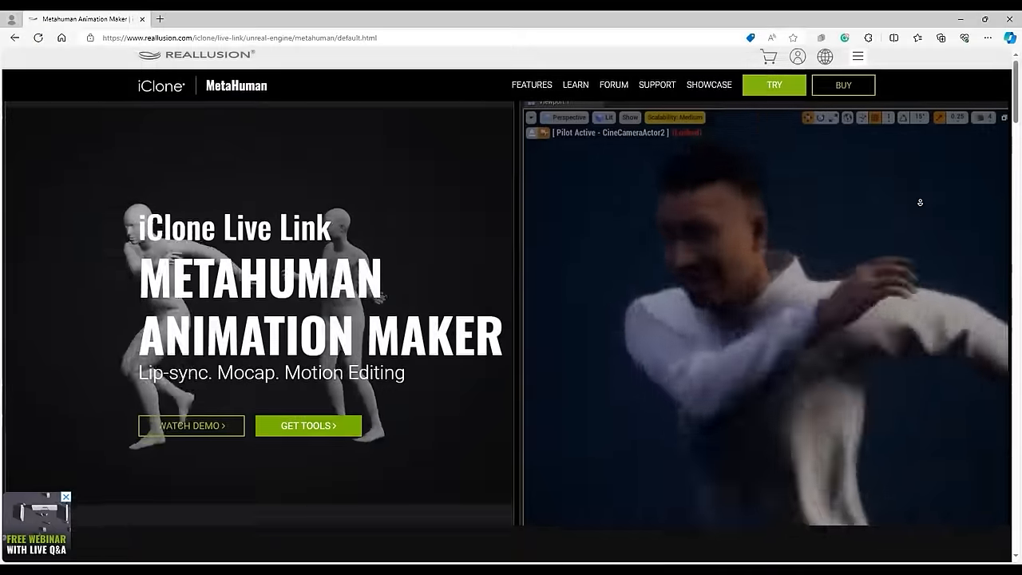
Scroll the MetaHuman Animation Maker page down past the header video.
{"action": "scroll", "scroll_direction": "down", "scroll_amount": 3}
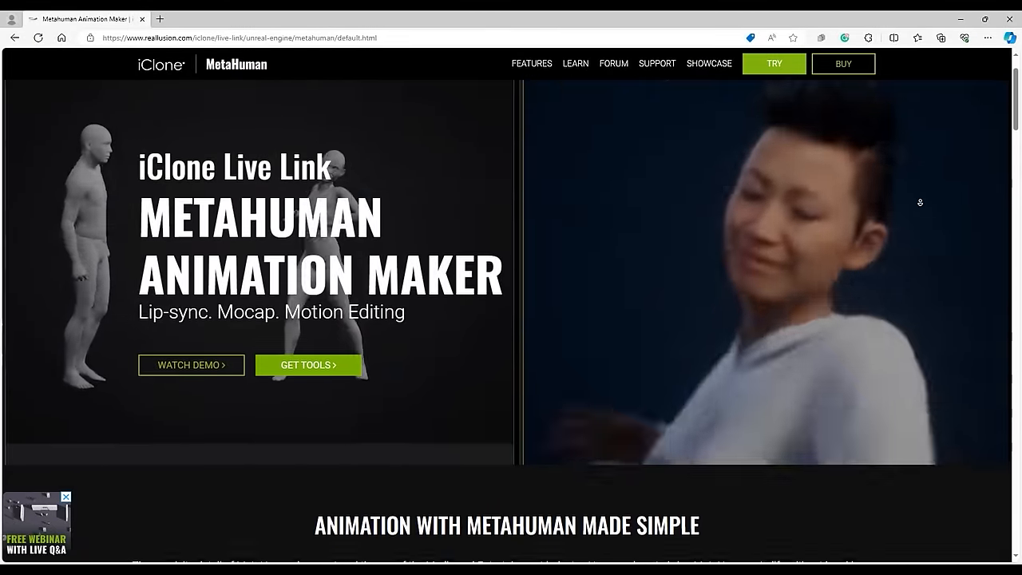
{"action": "scroll", "scroll_direction": "down", "scroll_amount": 3}
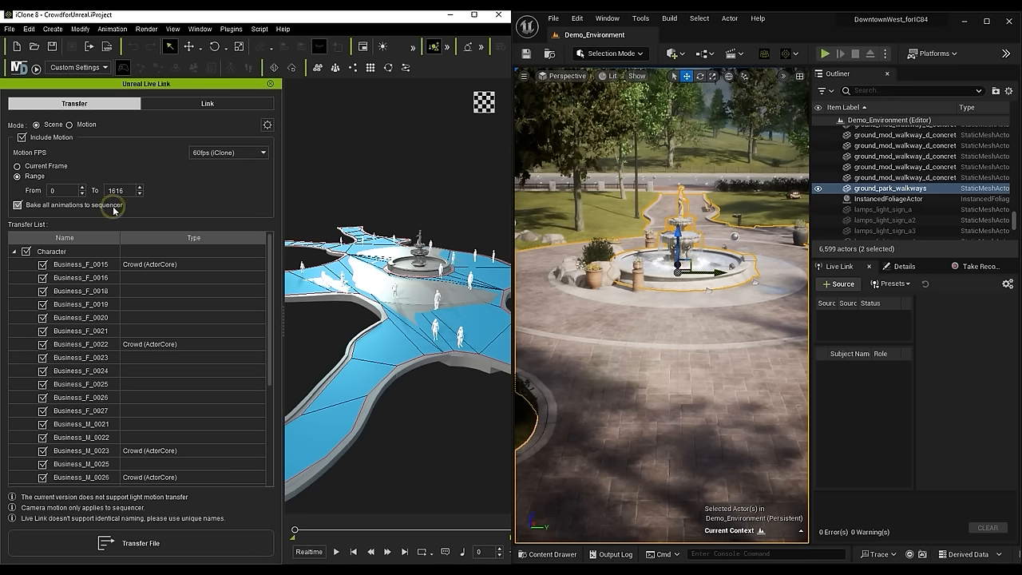
Transfer the crowd scene, frames 0–1616, to Unreal with all animations baked to the sequencer.
{"action": "left_click", "coordinate": [140, 542]}
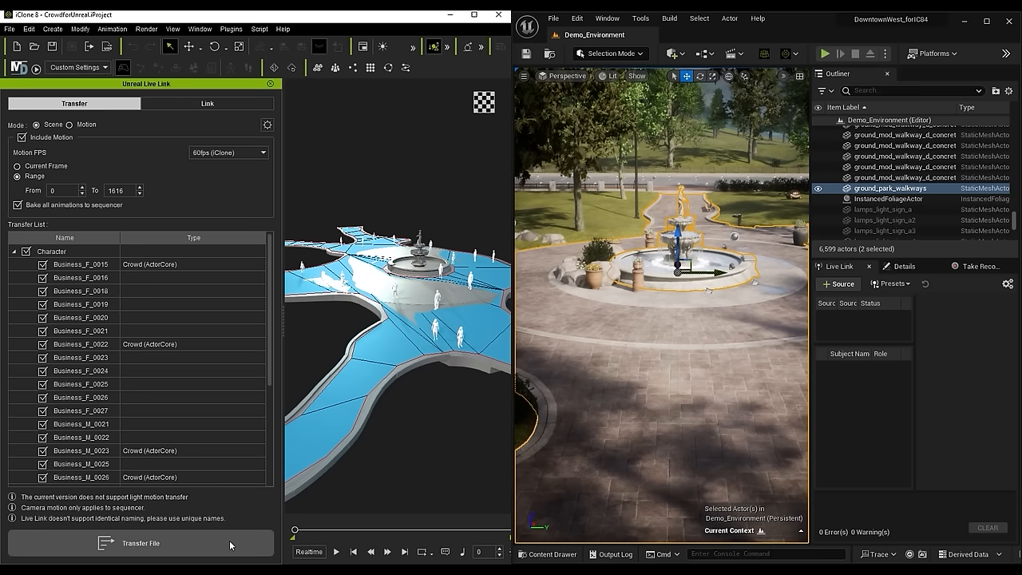
{"action": "left_click", "coordinate": [141, 542]}
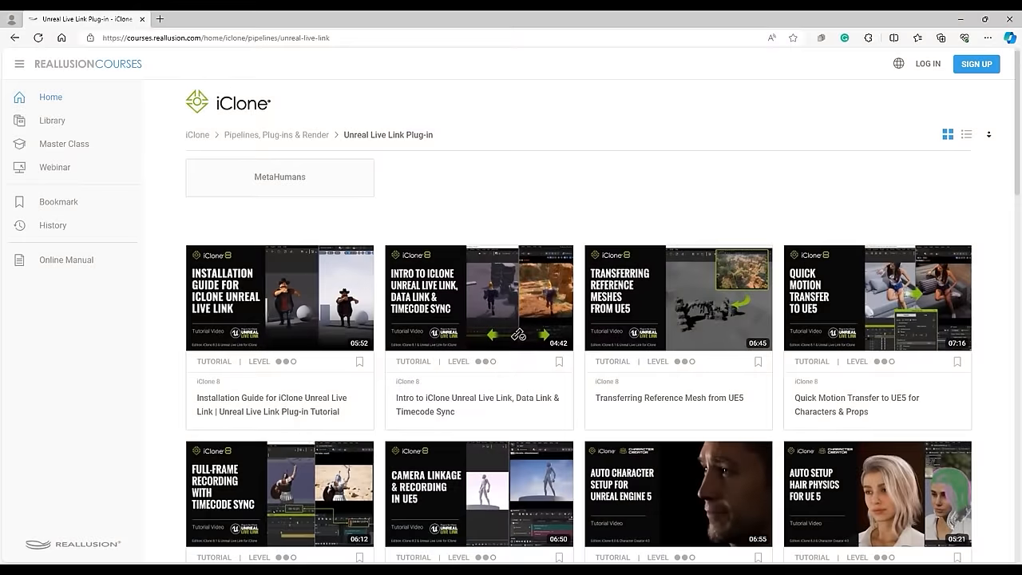
Open the MetaHumans category tile in the Unreal Live Link Plug-in courses collection.
{"action": "left_click", "coordinate": [279, 176]}
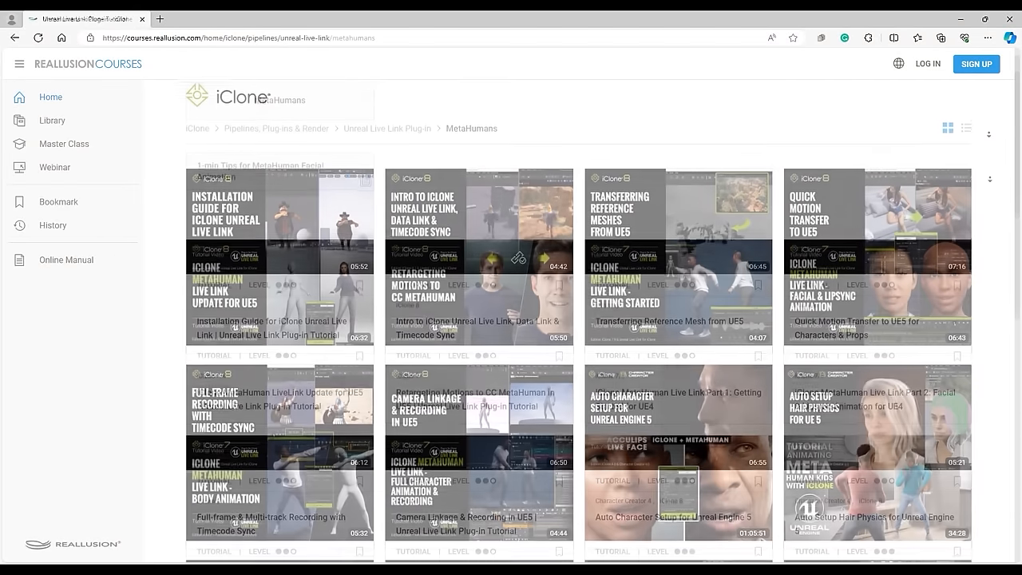